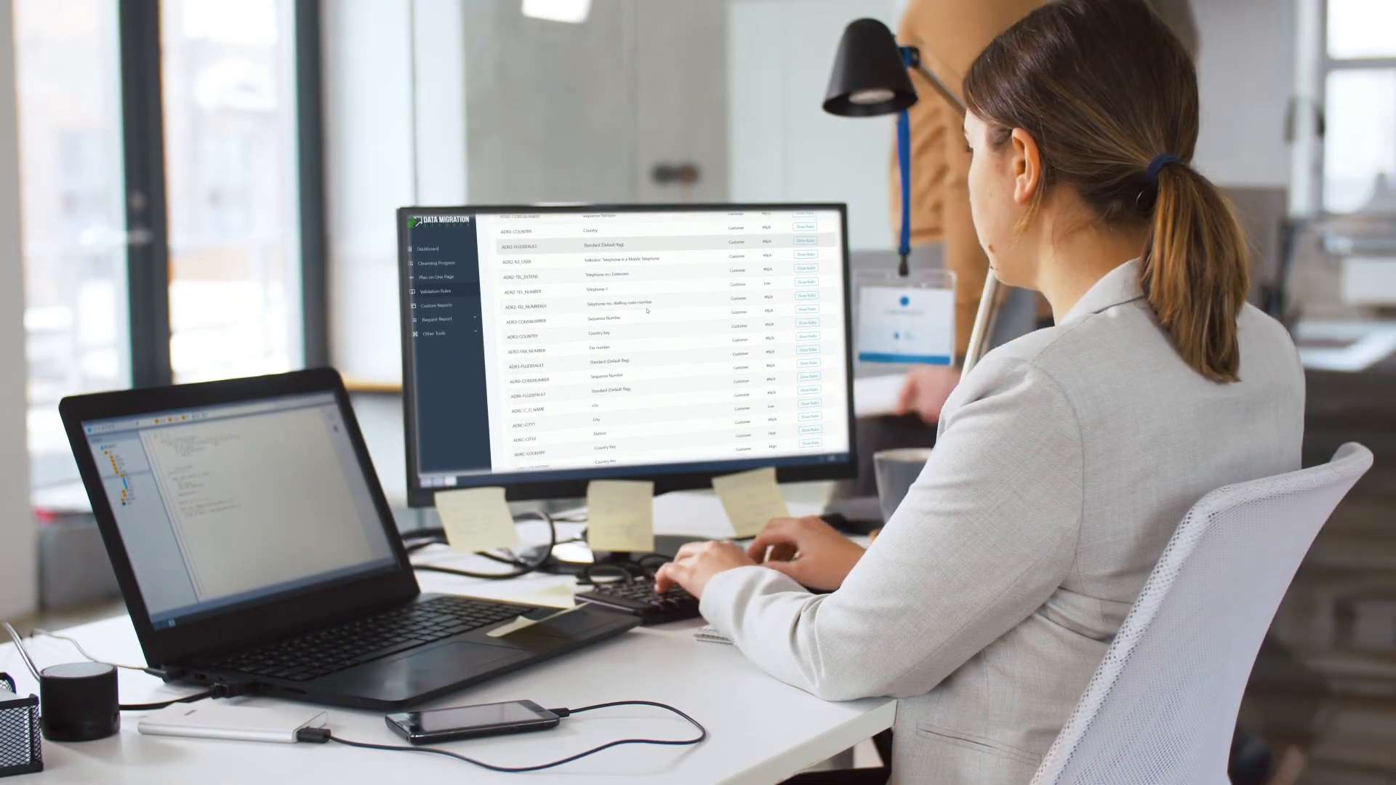
Step: Show the ADRC-SORT1 (Search Term 1) rules: length 20, type CHAR, status M
scroll(down, 3)
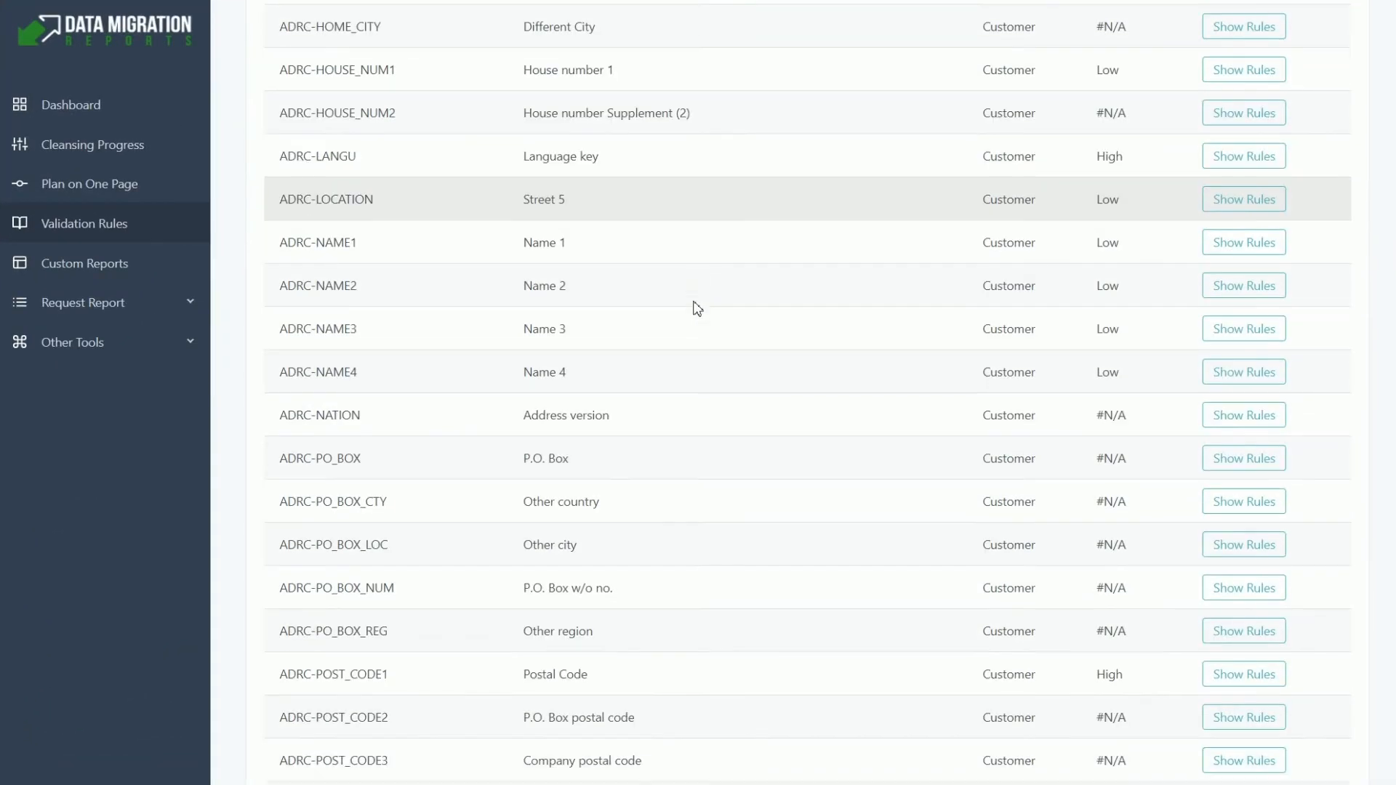
scroll(down, 3)
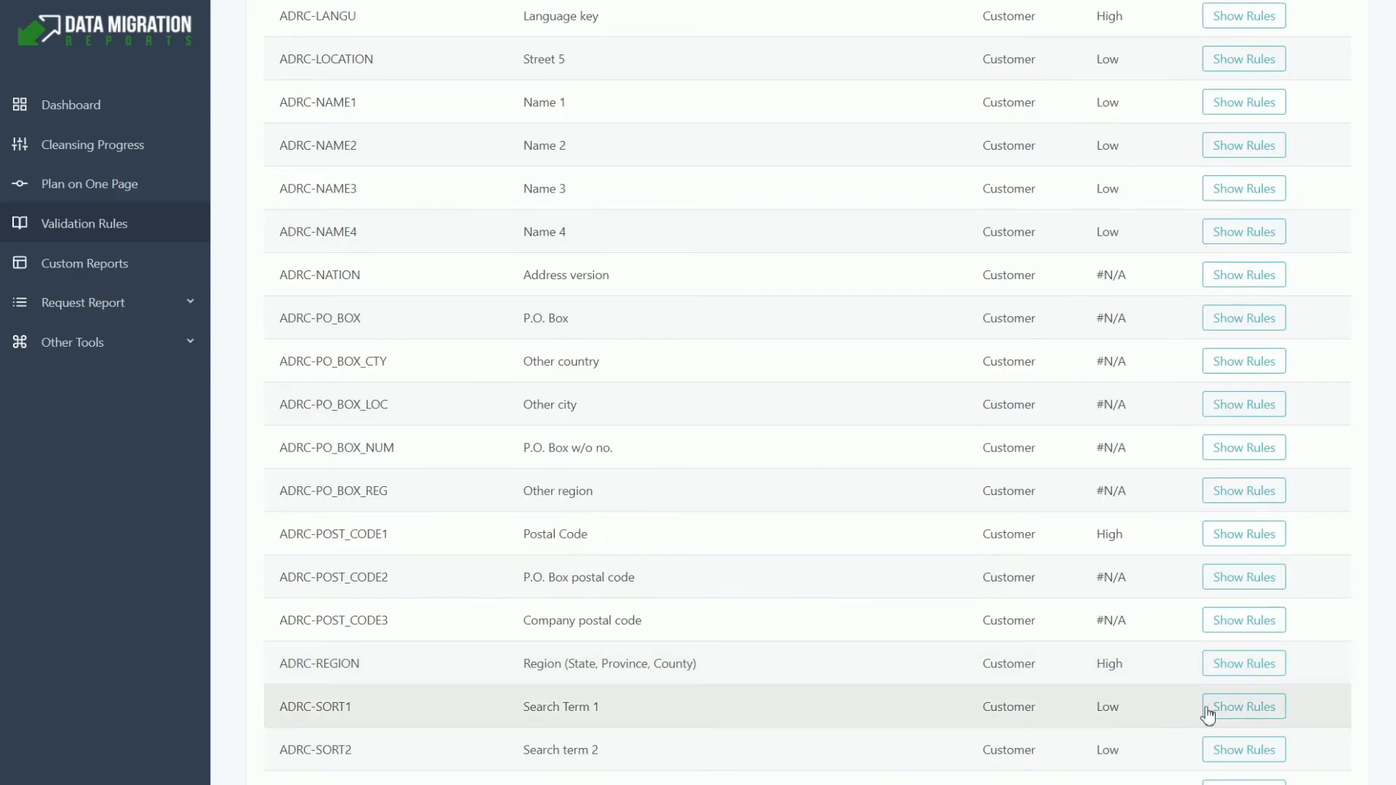
click(1244, 707)
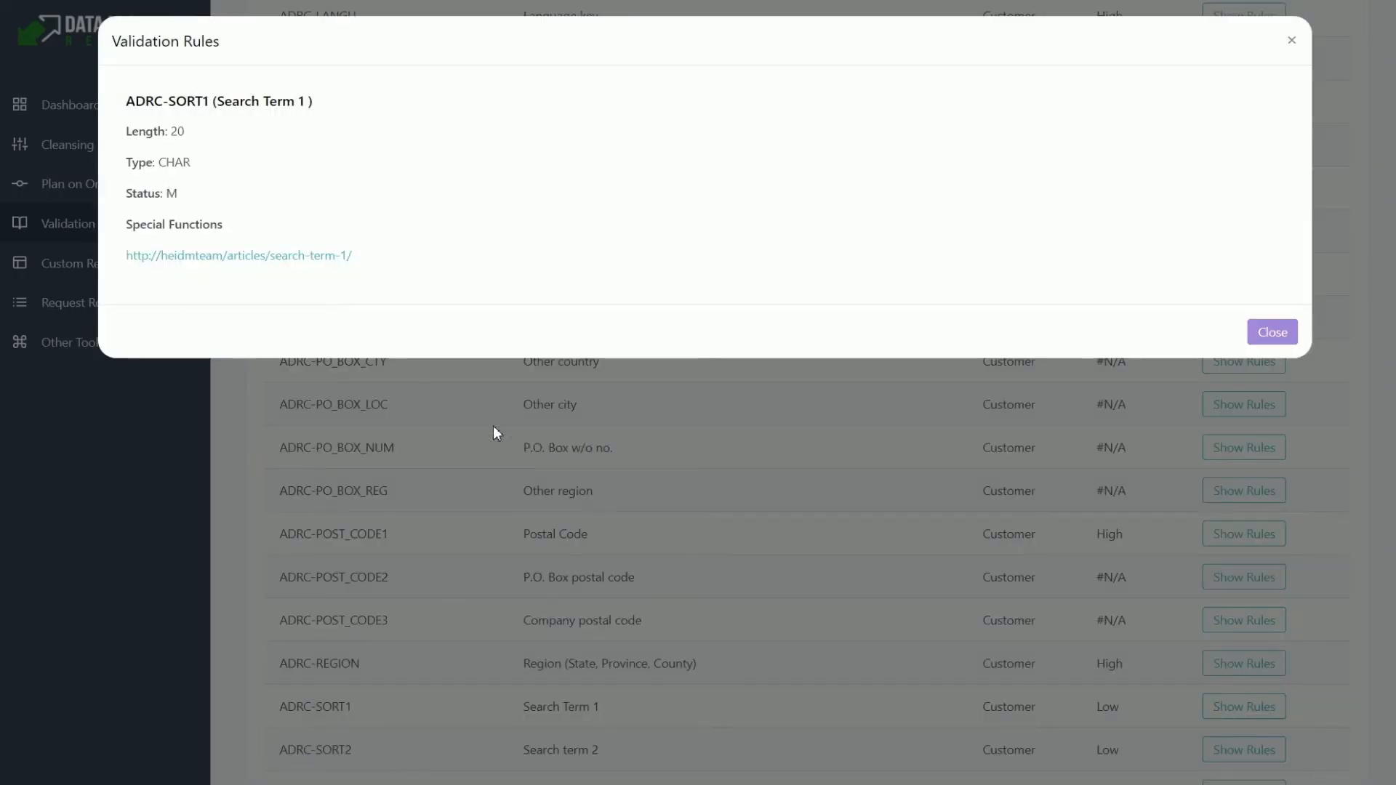